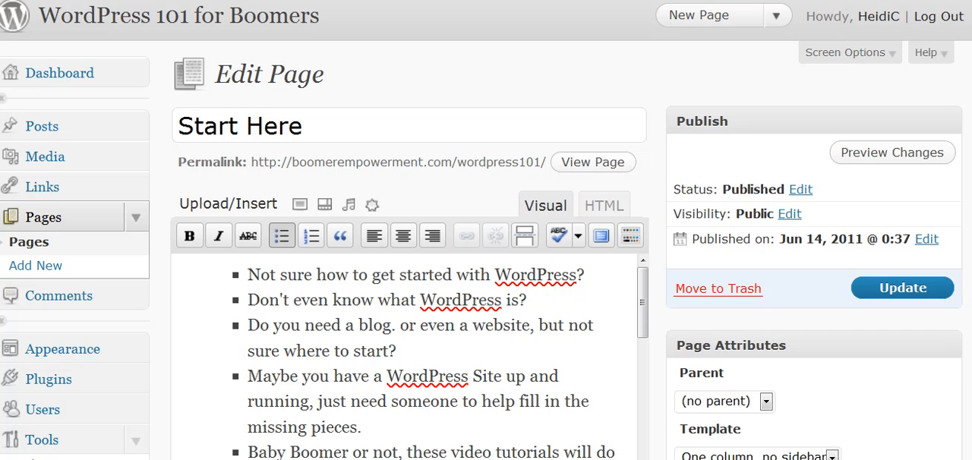
Step: Scroll through the Start Here page in the visual editor to review its content
scroll("down", 3)
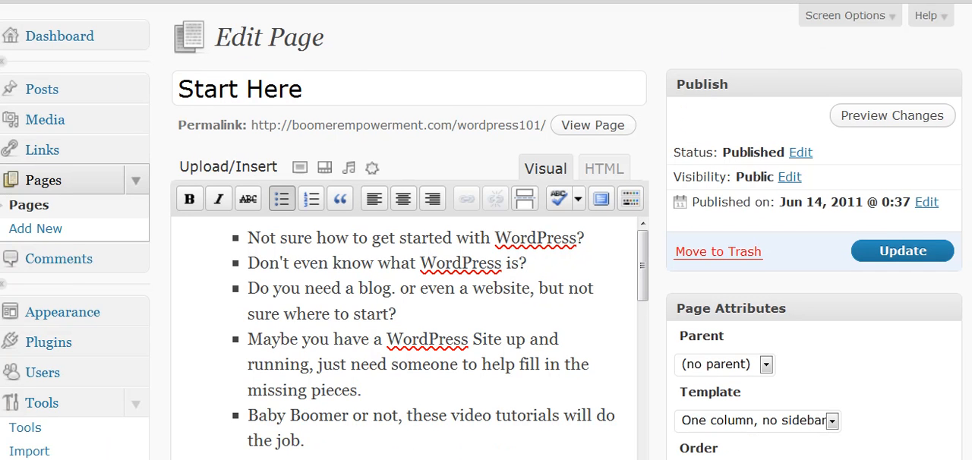
scroll("down", 3)
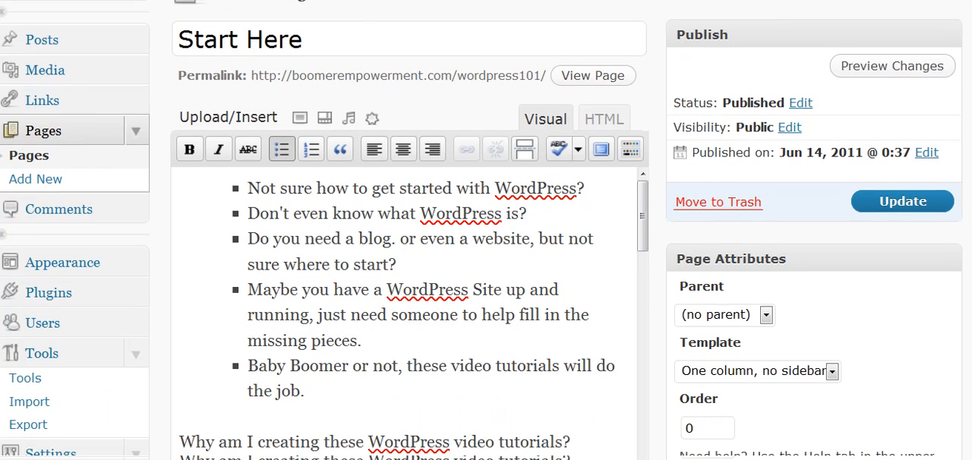
scroll("down", 3)
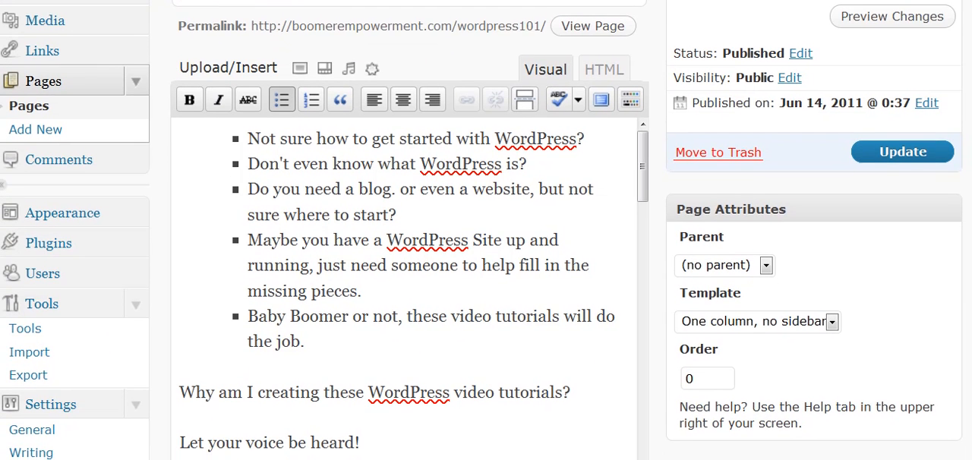
scroll("up", 3)
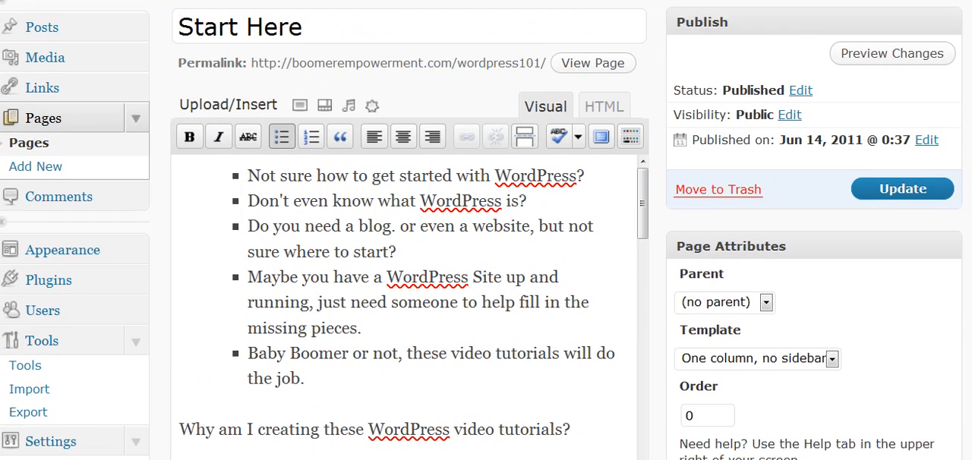
scroll("down", 3)
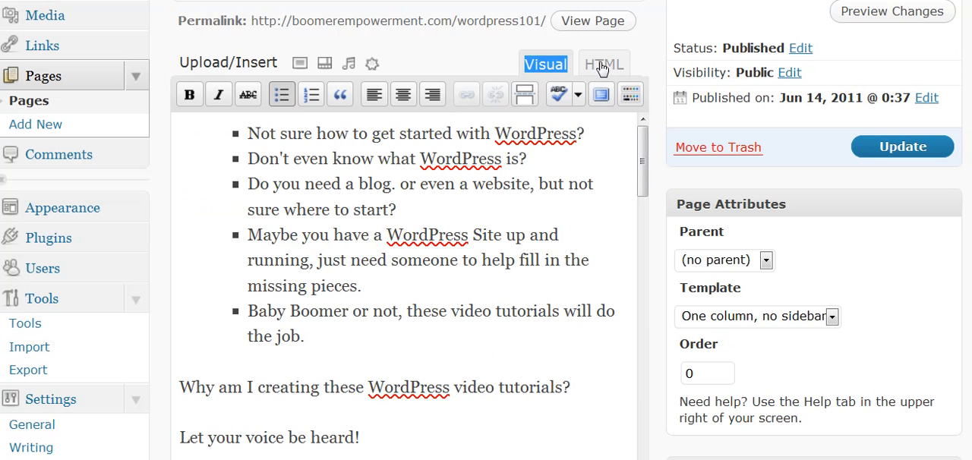
Step: Show the Start Here page as raw HTML source and scroll through its markup
left_click(605, 64)
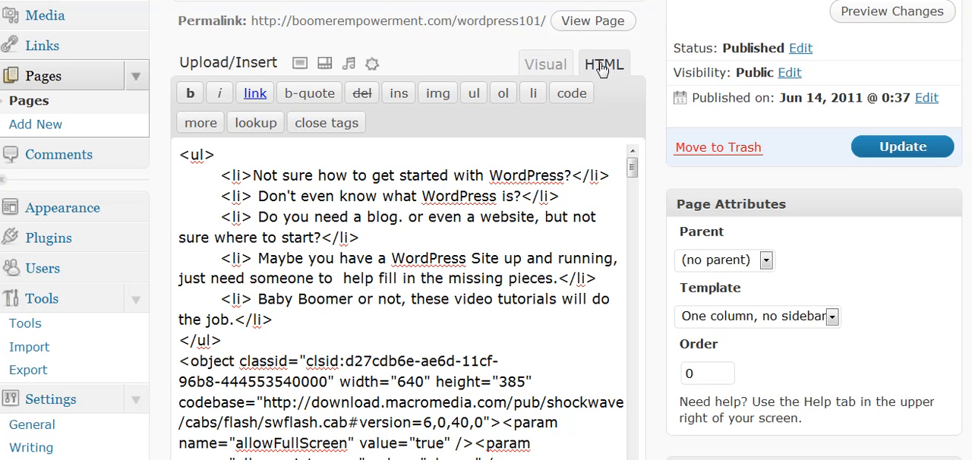
mouse_move(620, 181)
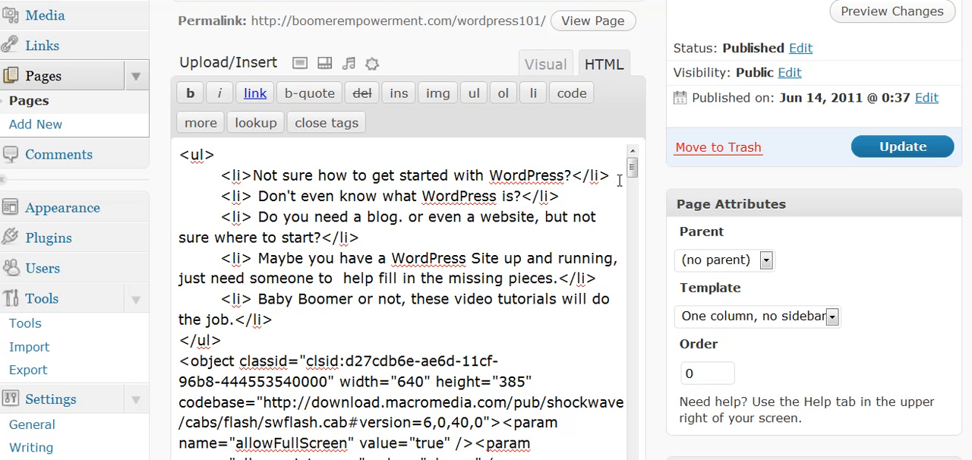
scroll("down", 3)
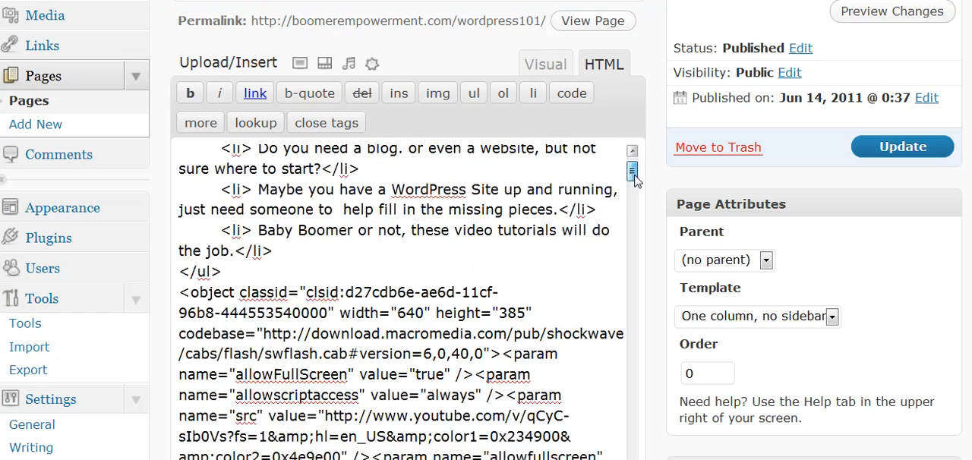
scroll("down", 3)
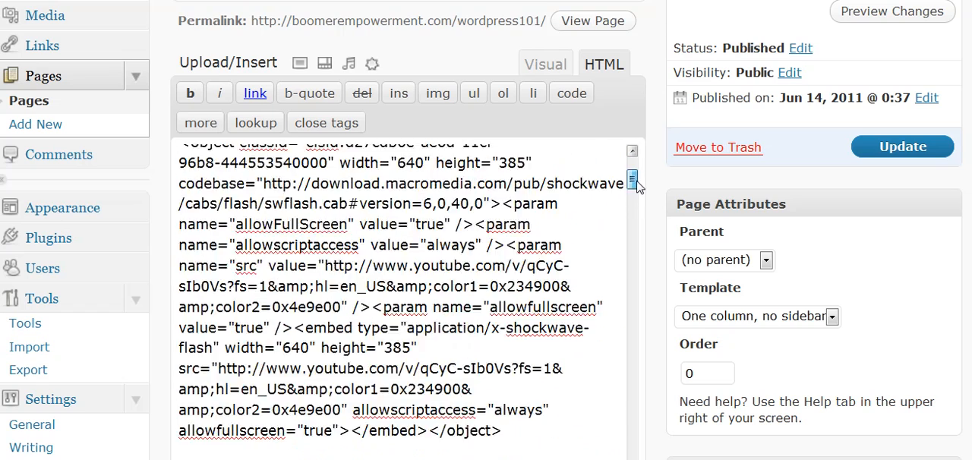
scroll("down", 3)
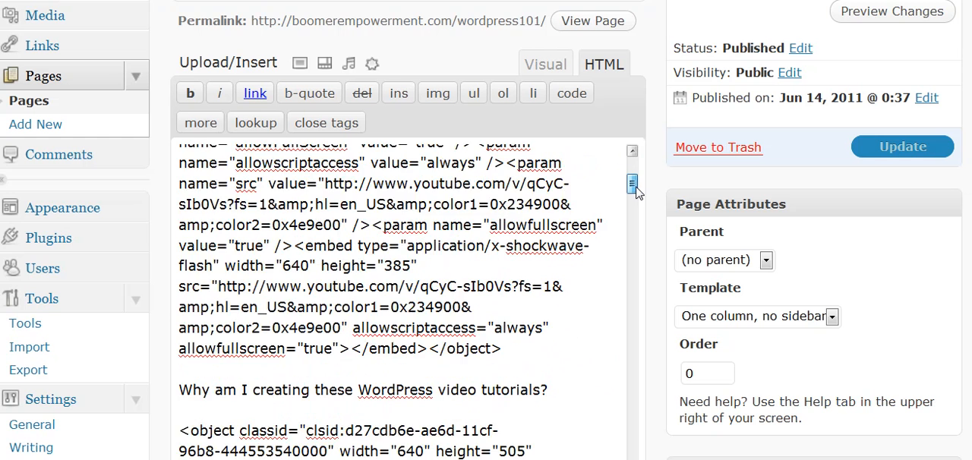
scroll("up", 3)
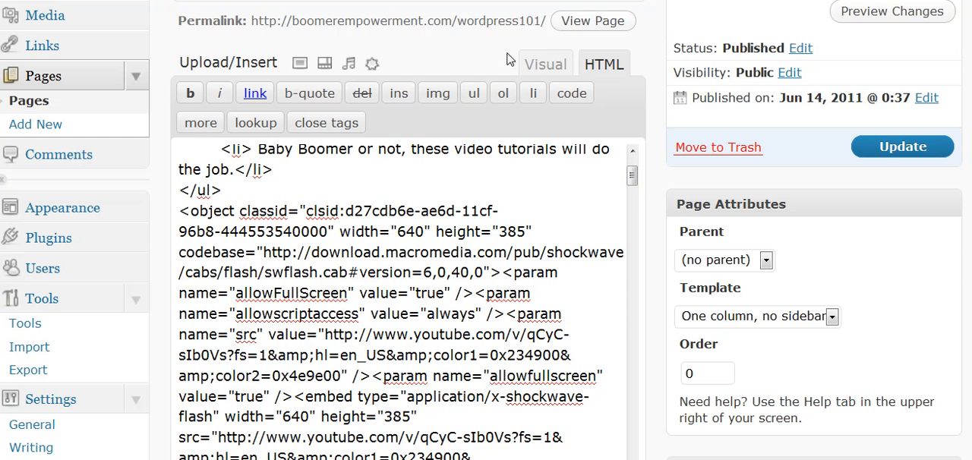
mouse_move(545, 64)
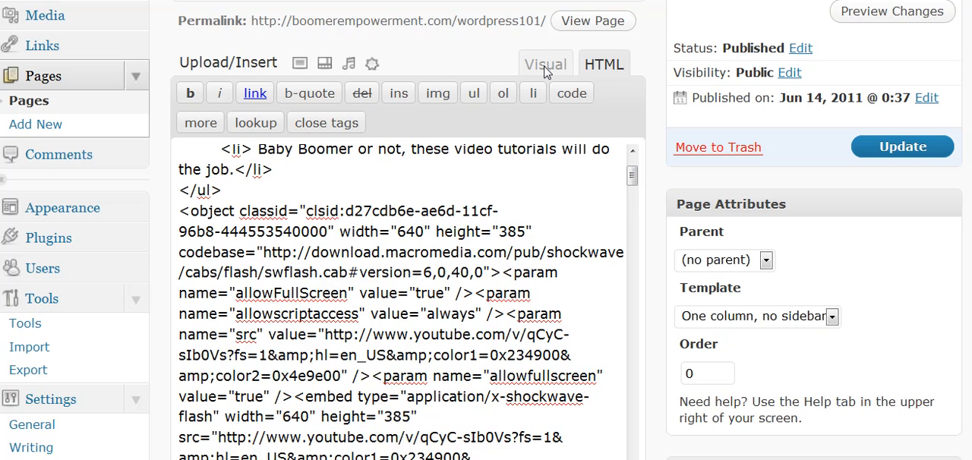
Step: Return the Start Here page to the formatted visual editing view
left_click(546, 64)
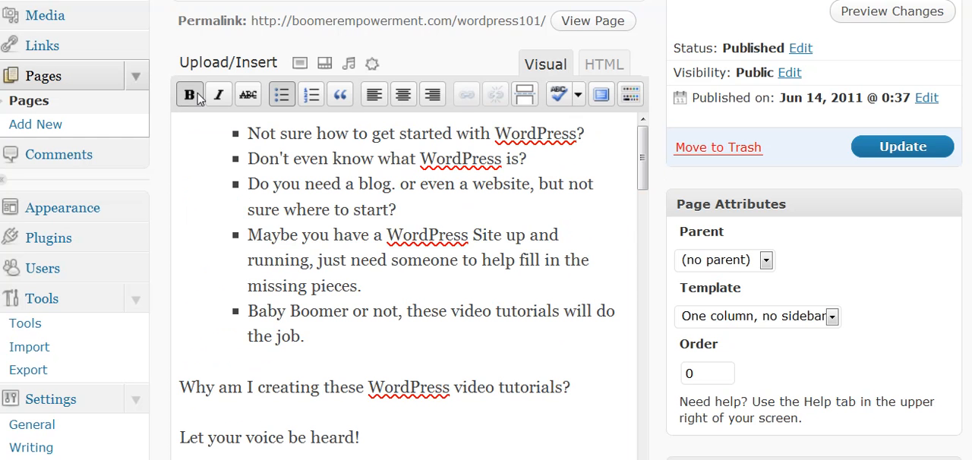
mouse_move(444, 83)
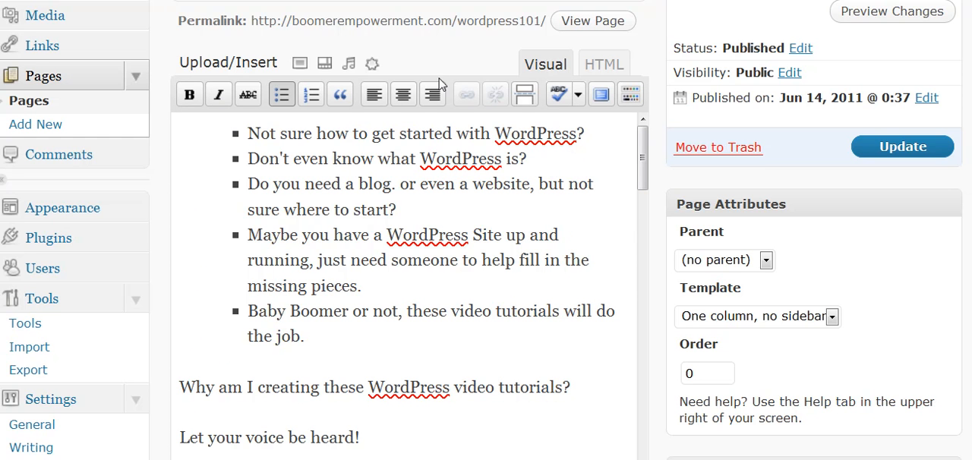
mouse_move(538, 158)
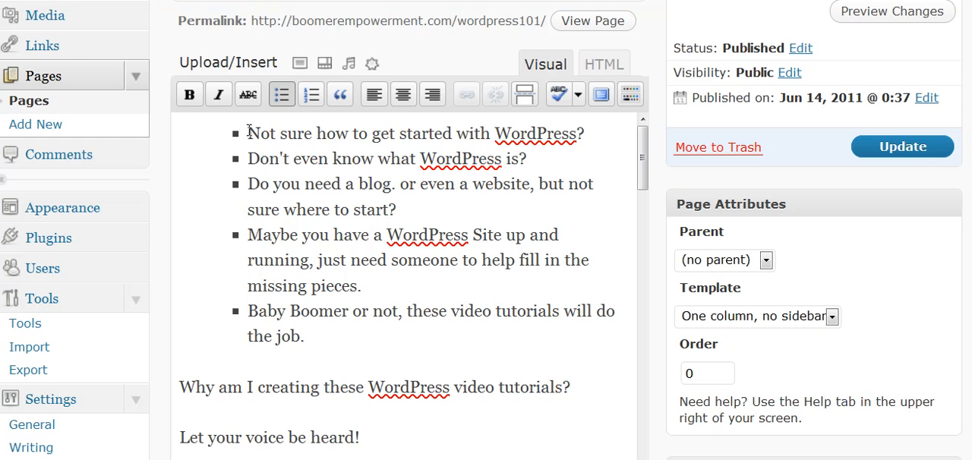
mouse_move(523, 134)
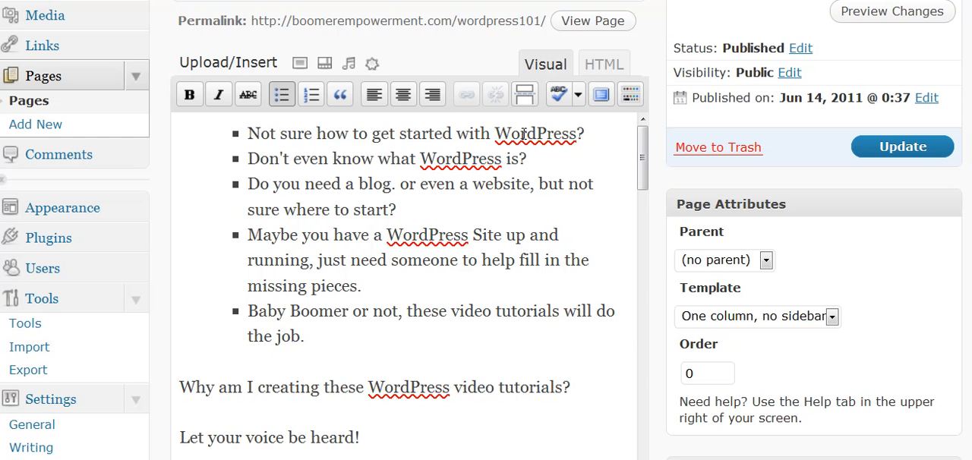
right_click(539, 133)
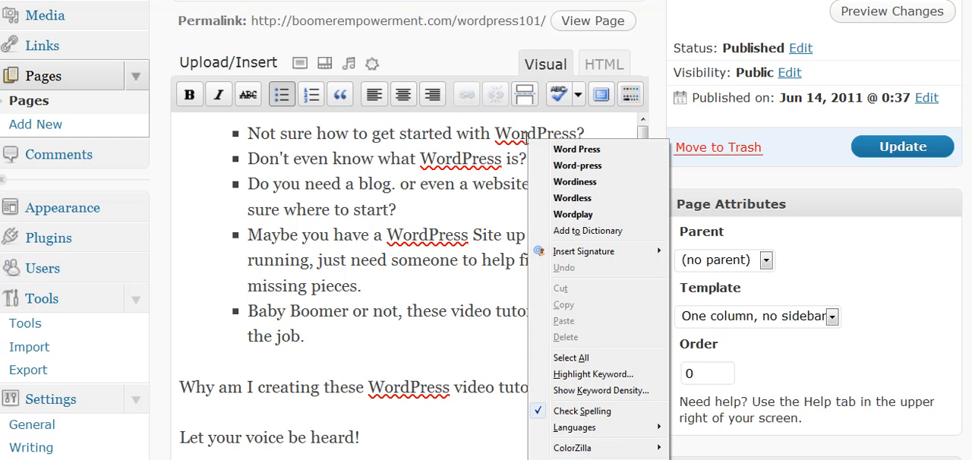
left_click(577, 148)
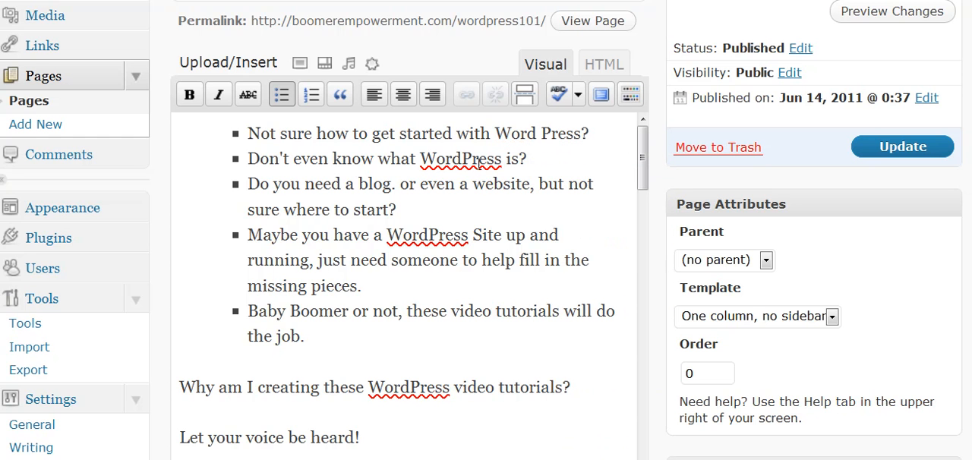
right_click(462, 158)
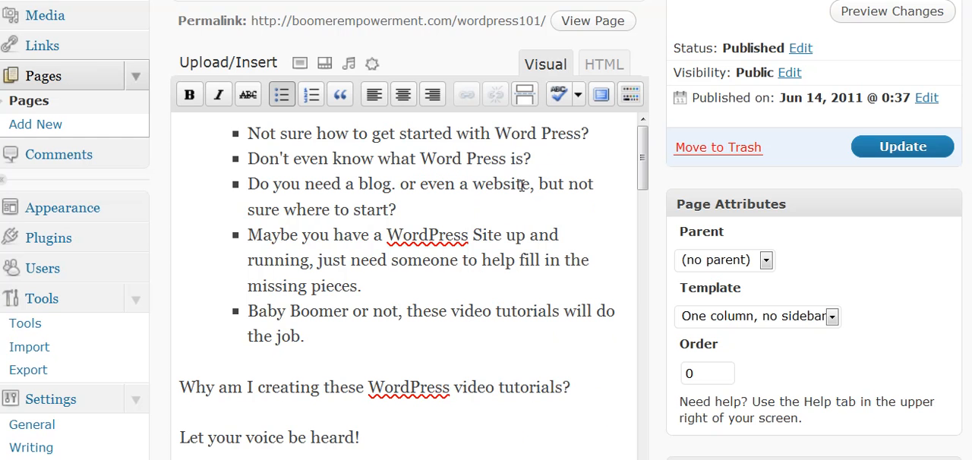
mouse_move(319, 347)
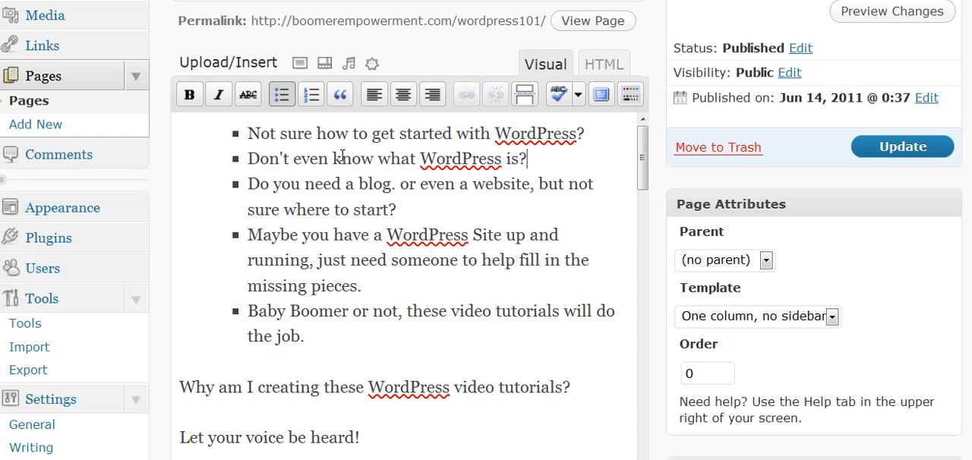
mouse_move(408, 152)
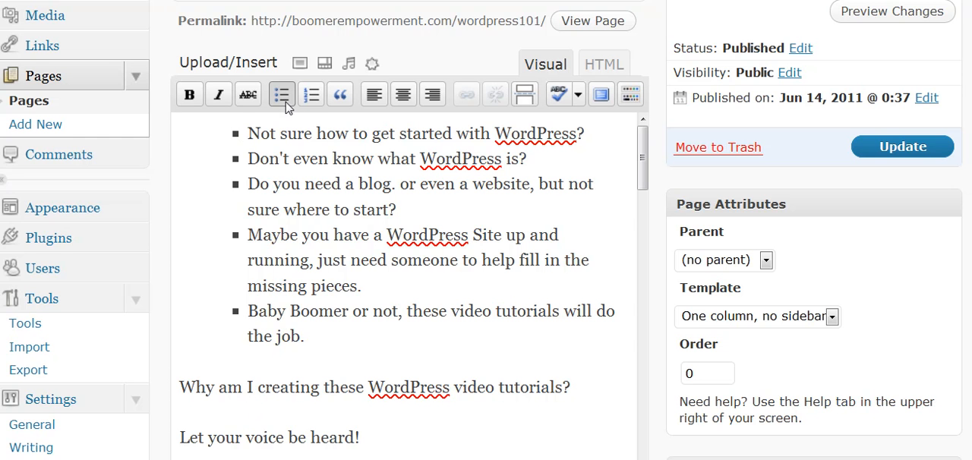
Step: Remove the bullet from 'Don't even know what WordPress is?' making it a plain paragraph
left_click(281, 94)
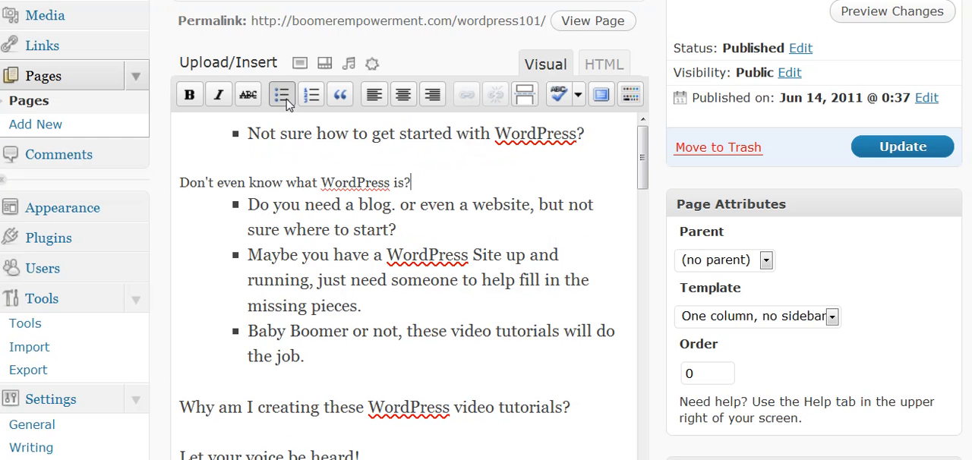
mouse_move(283, 94)
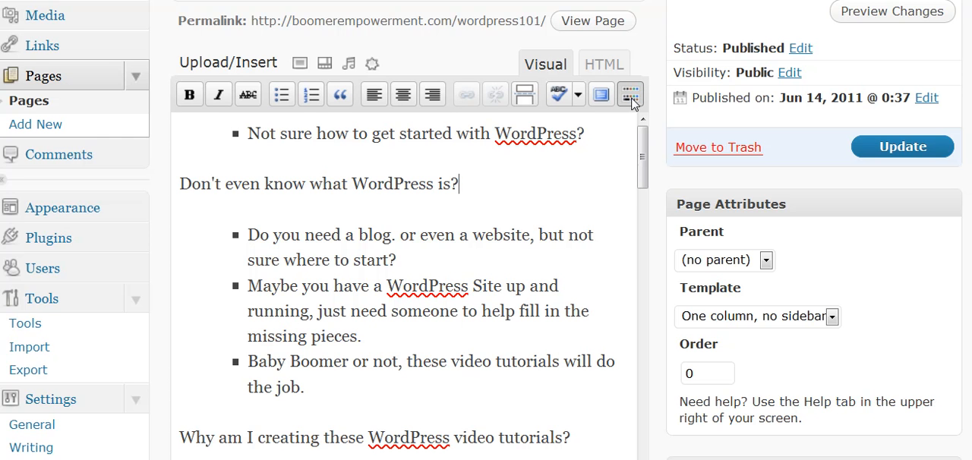
Step: Reveal the Kitchen Sink formatting row and restore the second line to the bullet list
left_click(631, 94)
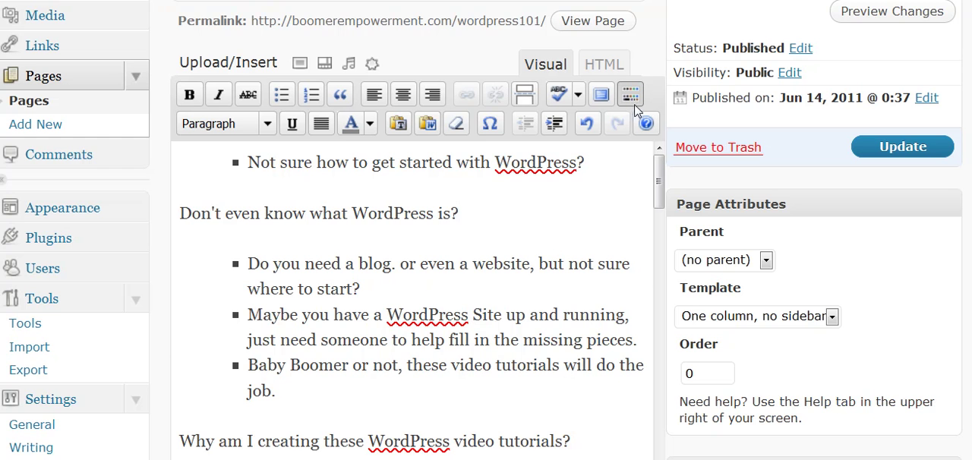
left_click(586, 123)
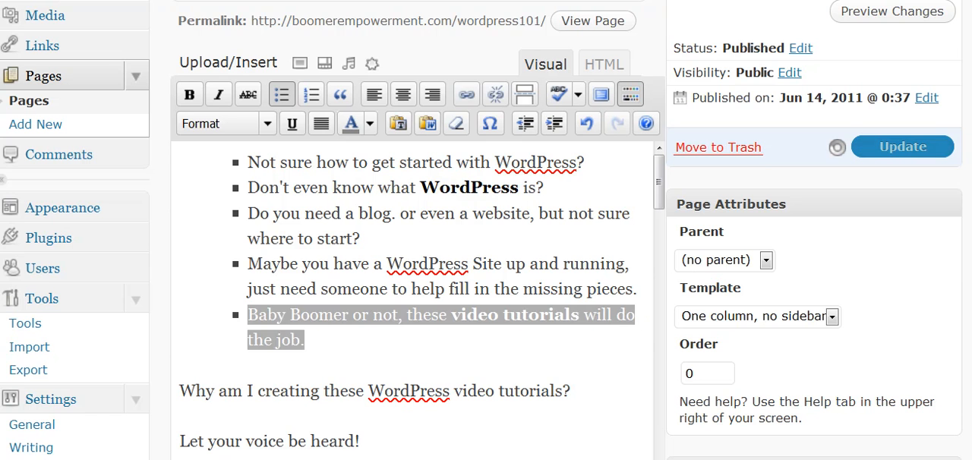
scroll("up", 3)
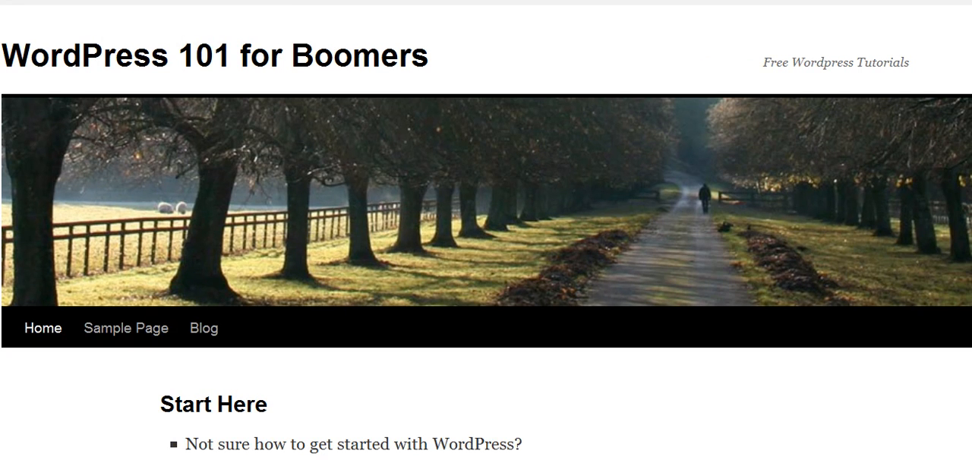
Step: Scroll the live Start Here page to see the bolded list and embedded video
scroll("down", 3)
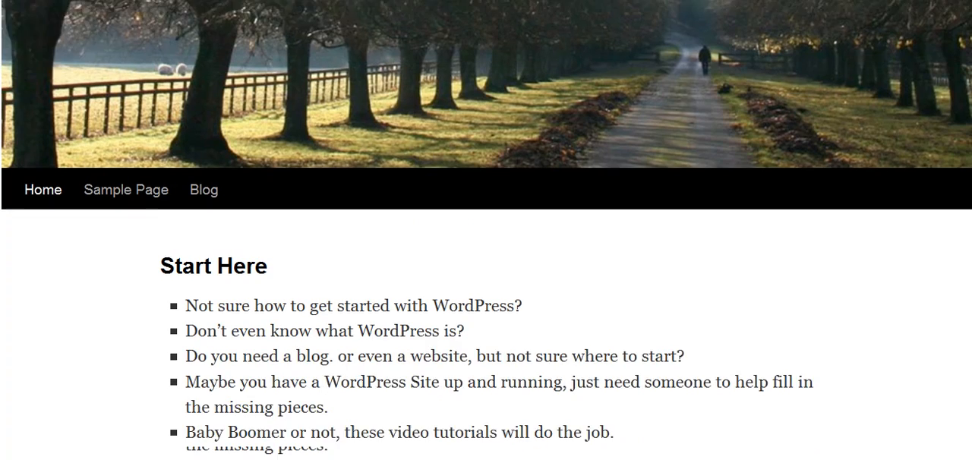
scroll("down", 3)
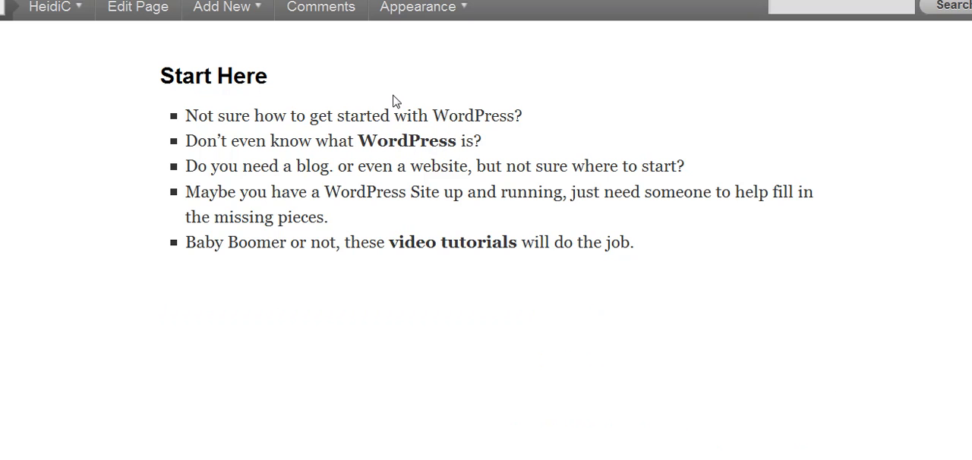
scroll("down", 3)
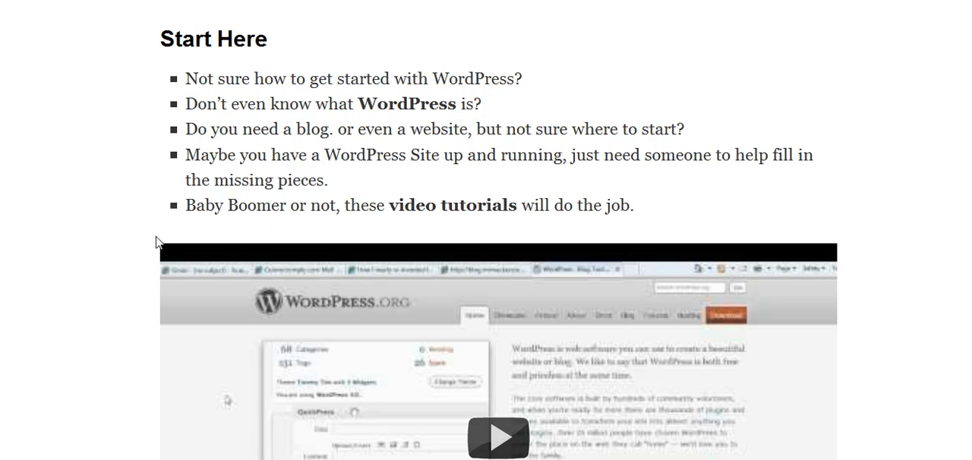
mouse_move(212, 235)
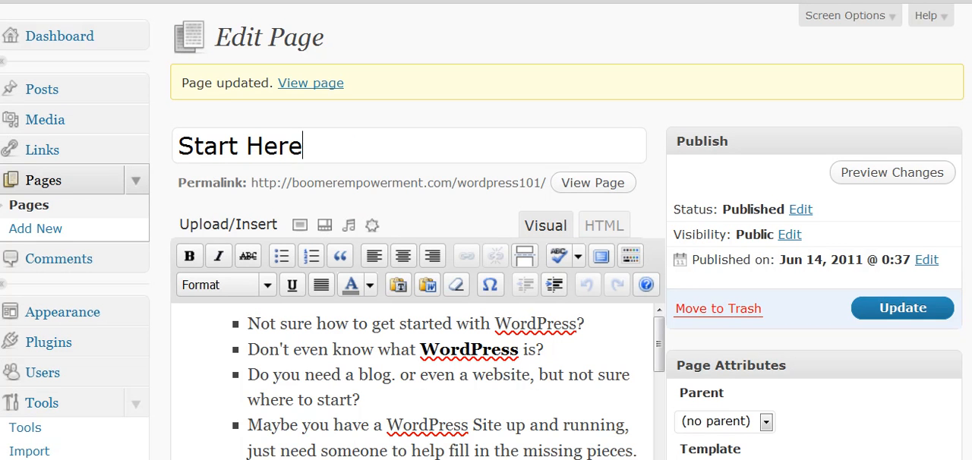
Step: Make 'WordPress' in the first bullet of Start Here italic
left_click(427, 325)
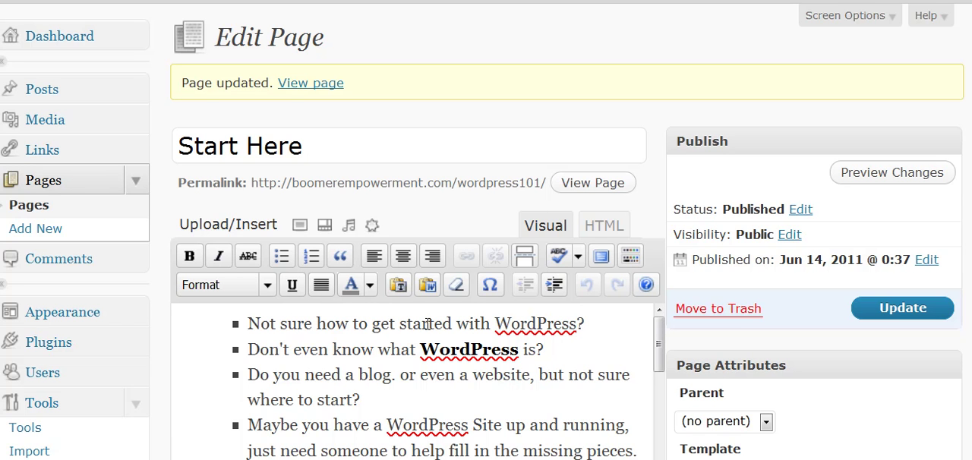
left_click(301, 146)
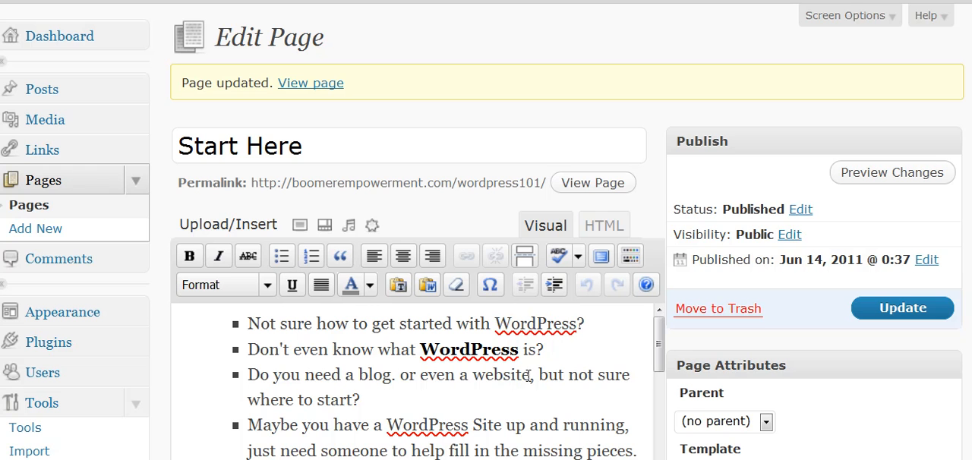
double_click(535, 323)
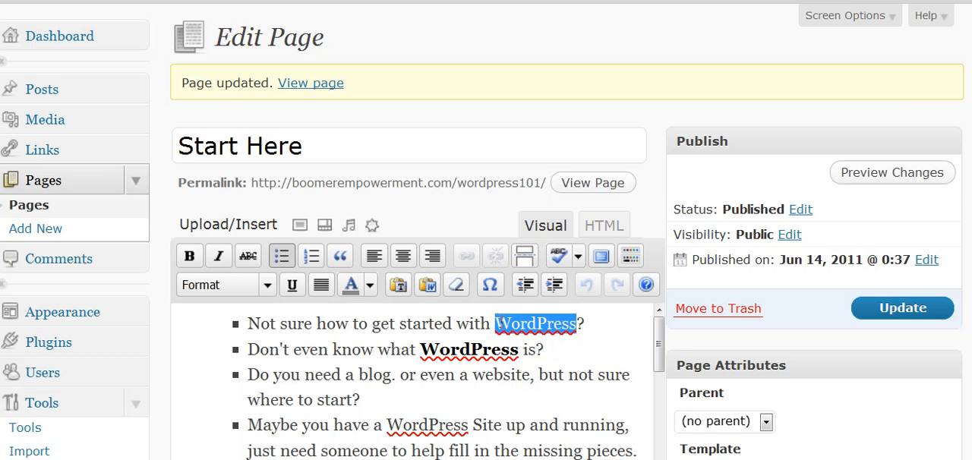
left_click(219, 255)
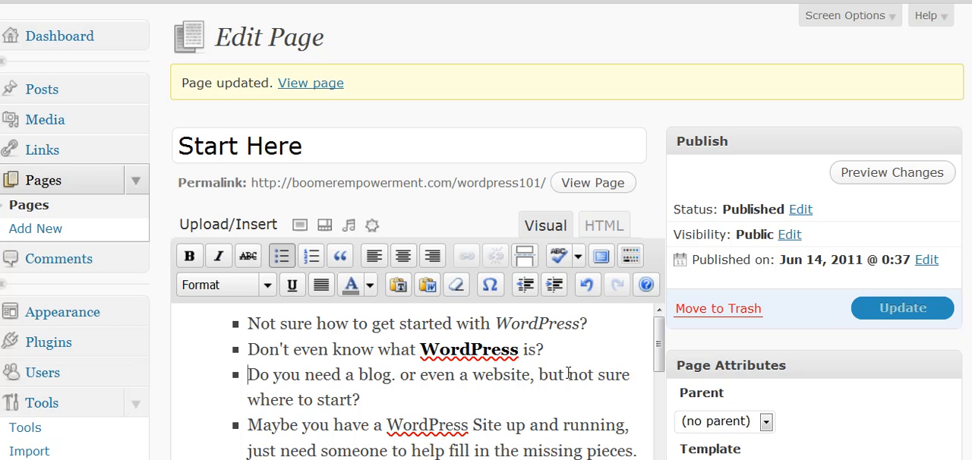
mouse_move(568, 373)
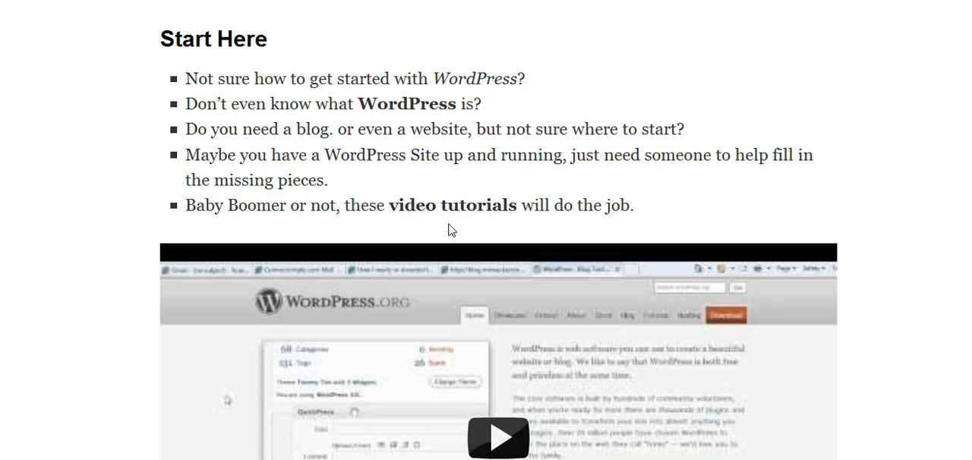
mouse_move(516, 85)
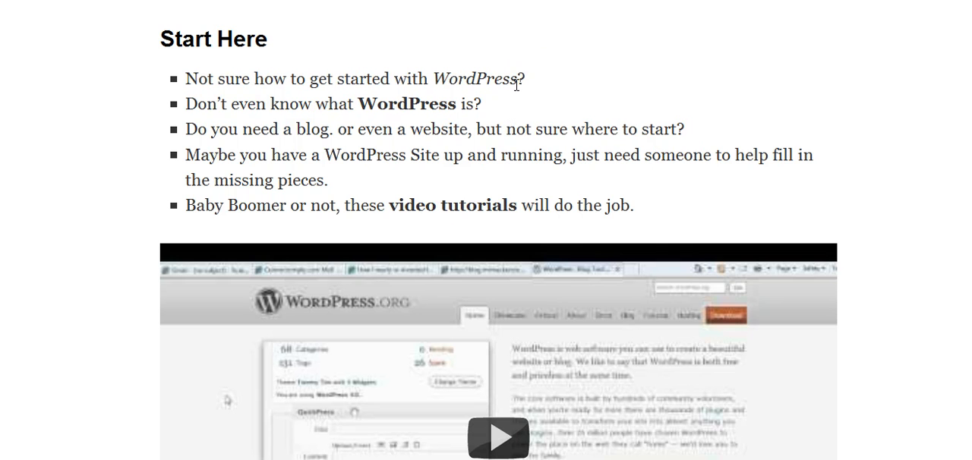
mouse_move(435, 70)
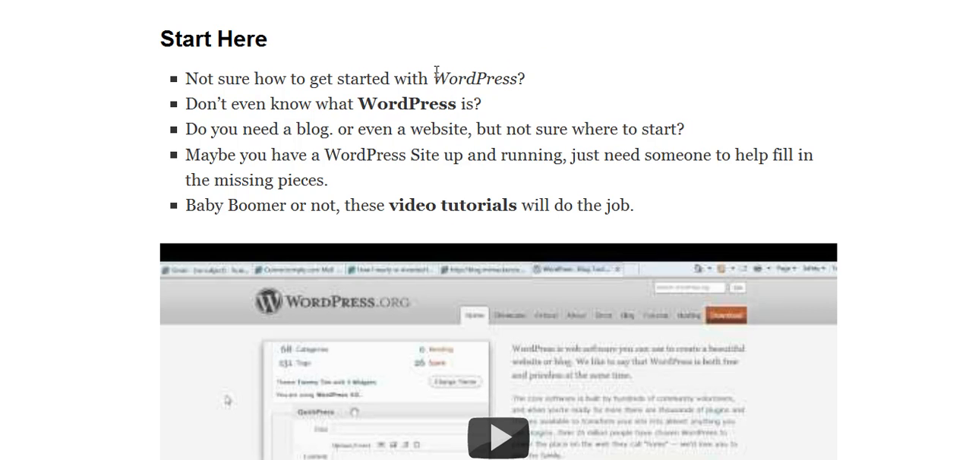
mouse_move(504, 113)
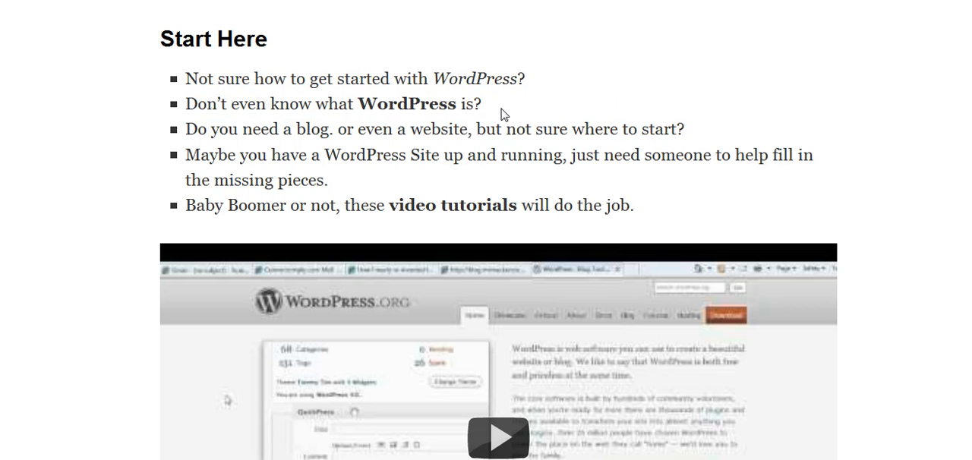
mouse_move(502, 112)
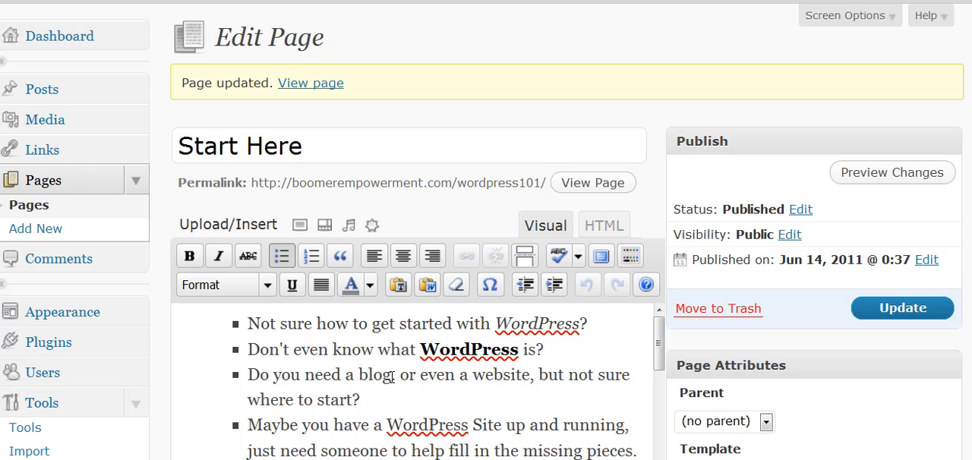
Step: Strike through 'Do you need a blog' in the third bullet and update the page
left_click_drag(251, 373, 389, 374)
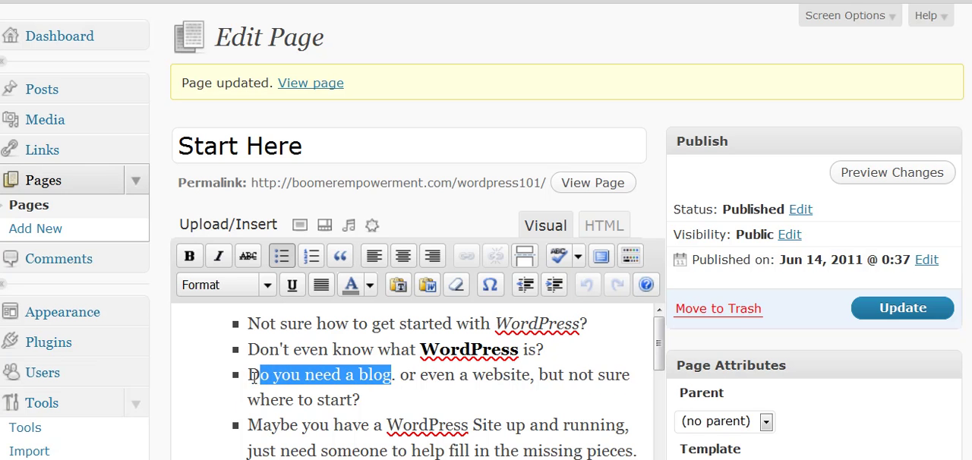
left_click(249, 255)
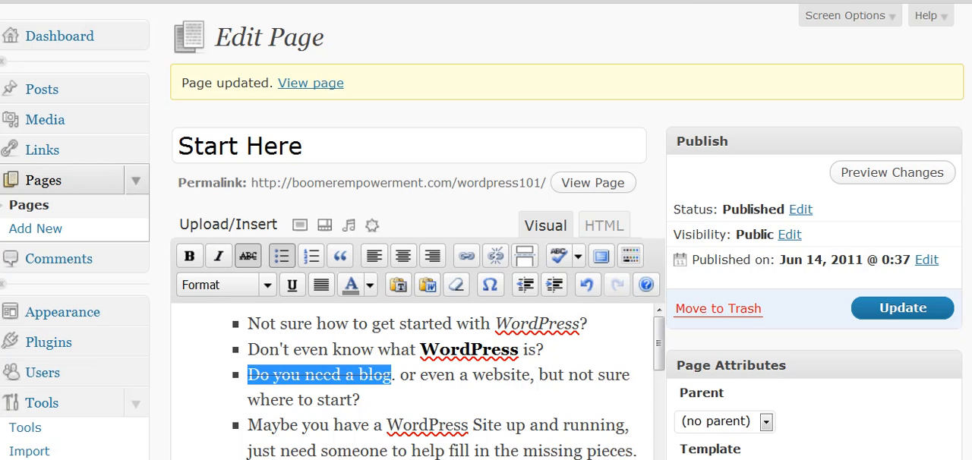
left_click(310, 82)
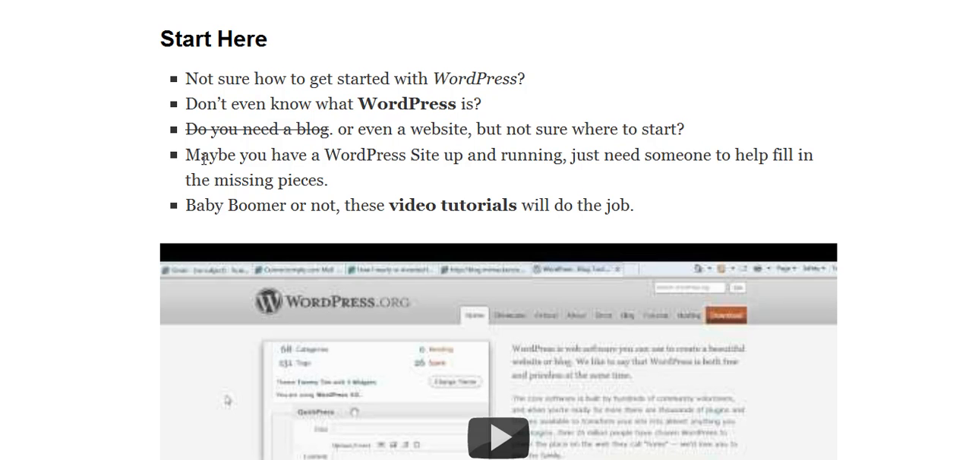
mouse_move(334, 125)
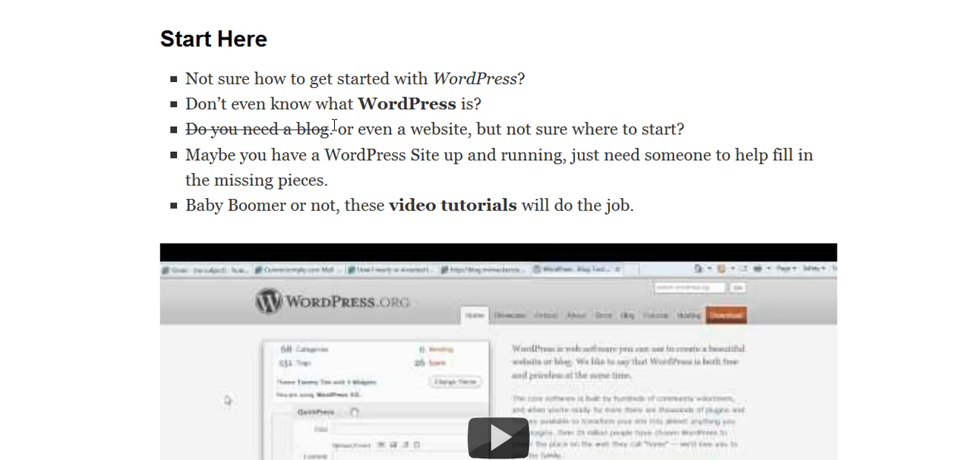
mouse_move(332, 124)
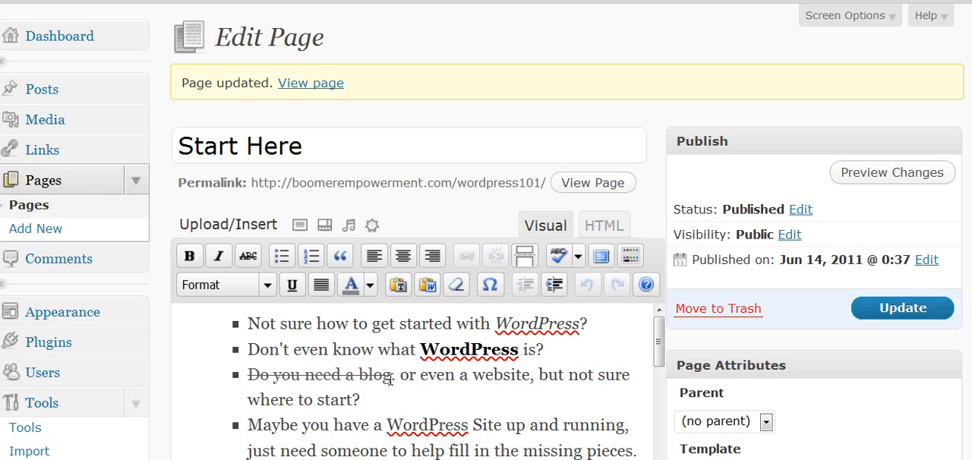
Step: Select the struck-through phrase to clear it, then select 'Let your voice be heard!'
double_click(319, 374)
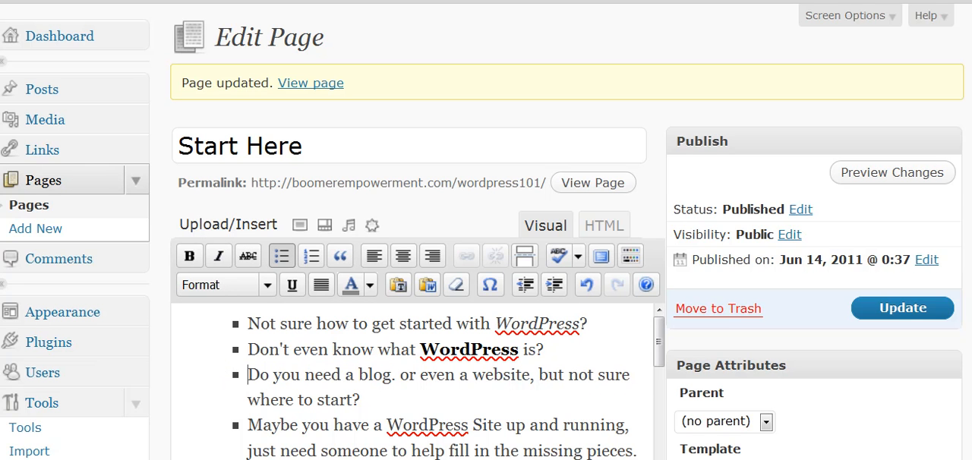
scroll("down", 3)
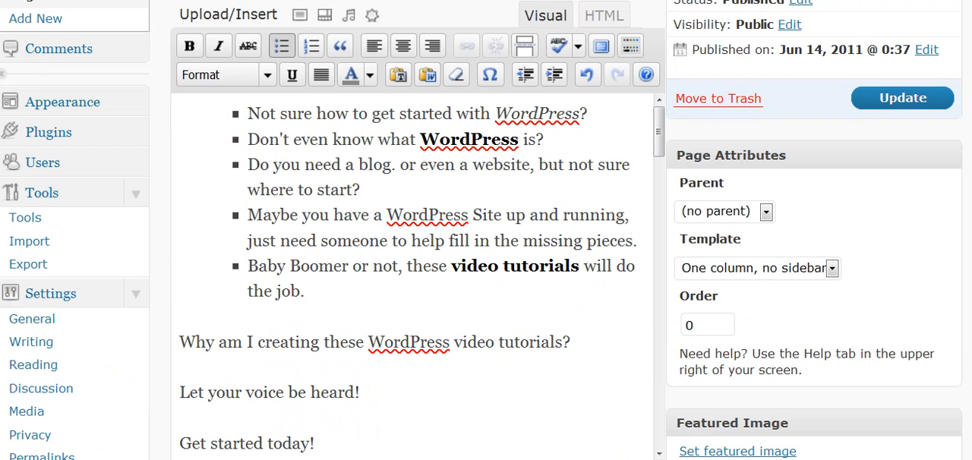
mouse_move(340, 46)
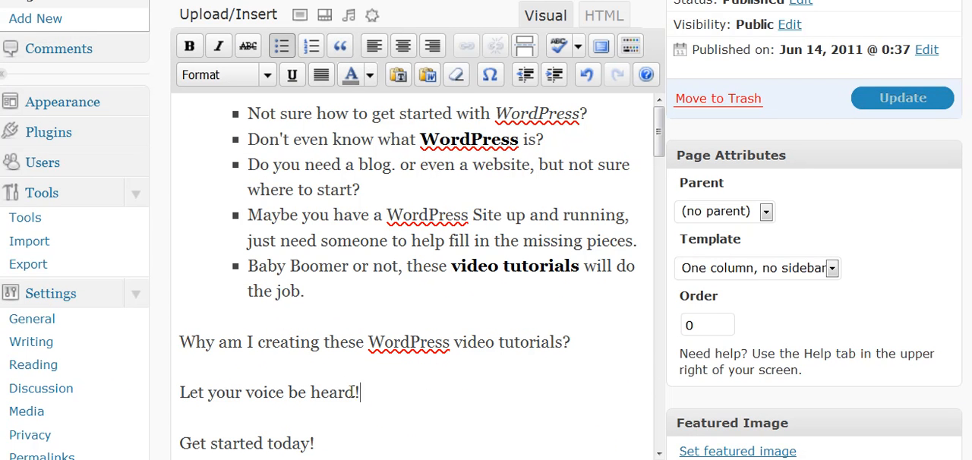
triple_click(269, 392)
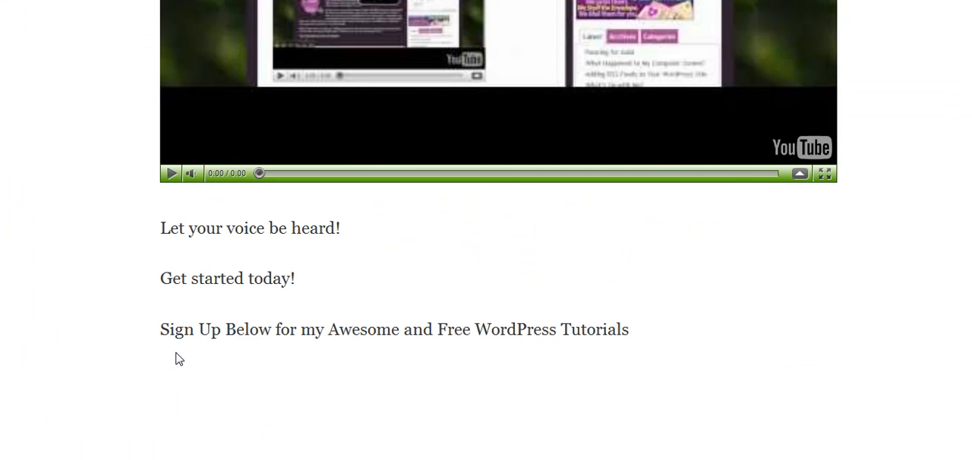
mouse_move(143, 275)
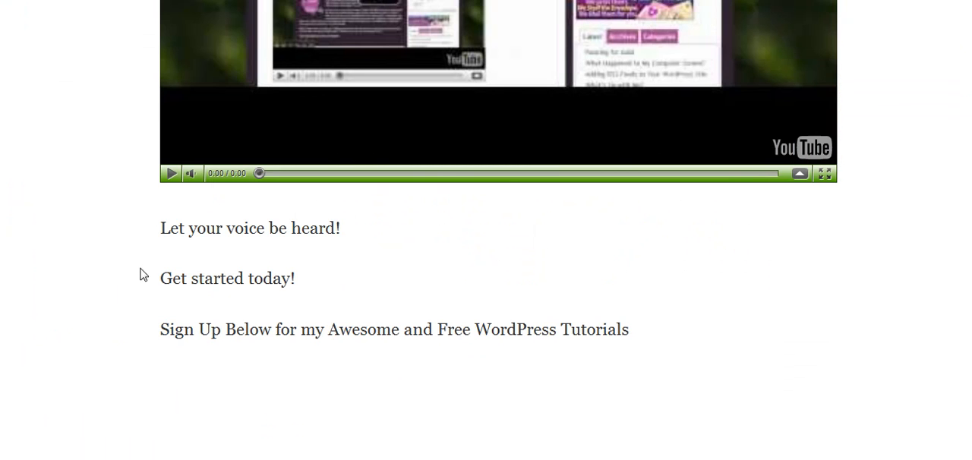
mouse_move(158, 214)
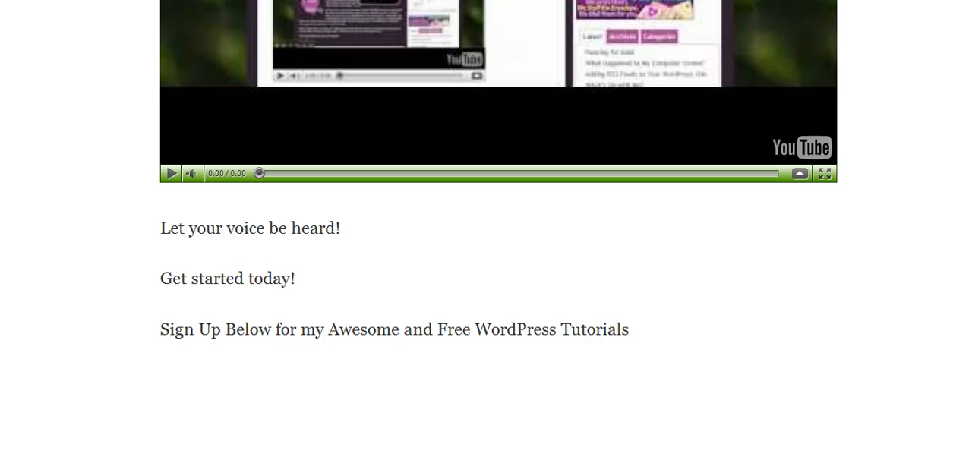
mouse_move(86, 338)
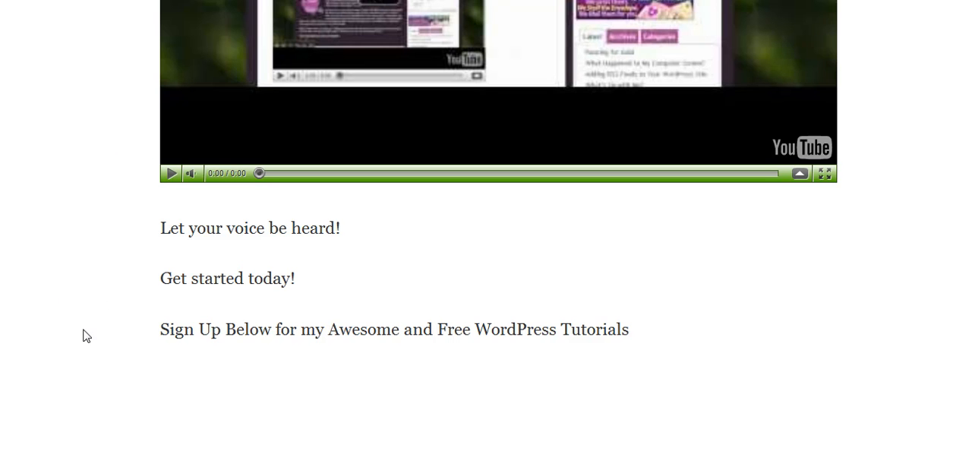